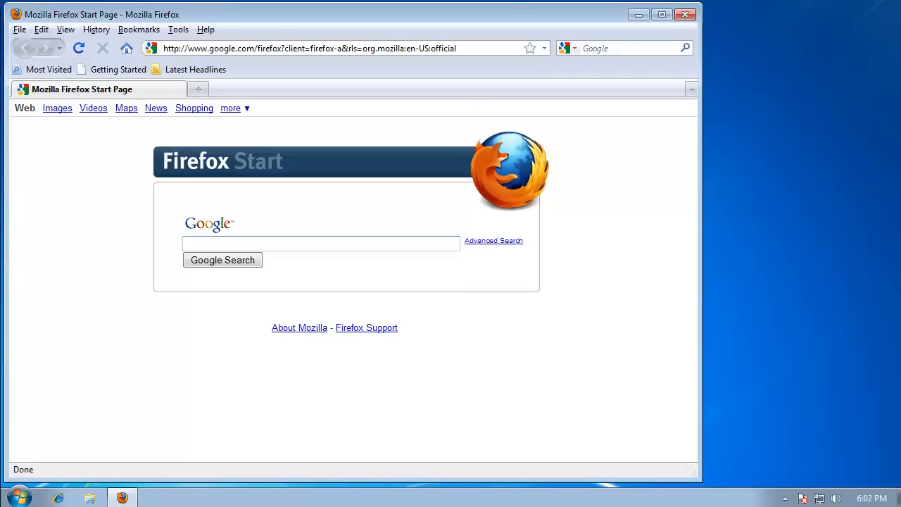
Enter virtualbox.org in Firefox's address bar to load the VirtualBox homepage.
{"action": "left_click", "coordinate": [320, 243]}
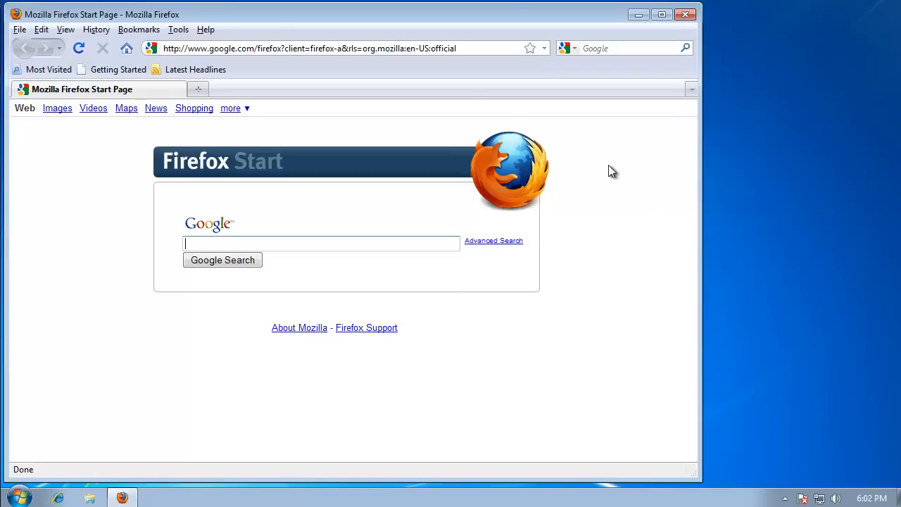
{"action": "mouse_move", "coordinate": [620, 178]}
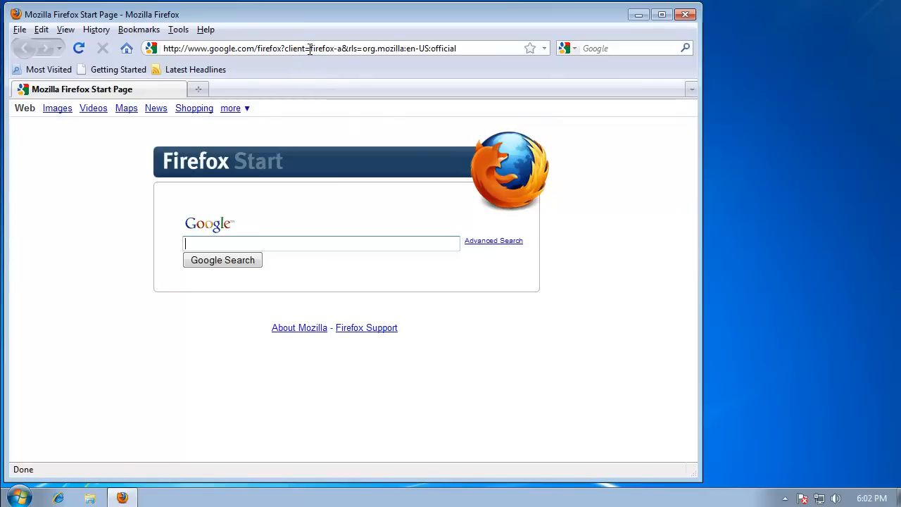
{"action": "left_click", "coordinate": [307, 48]}
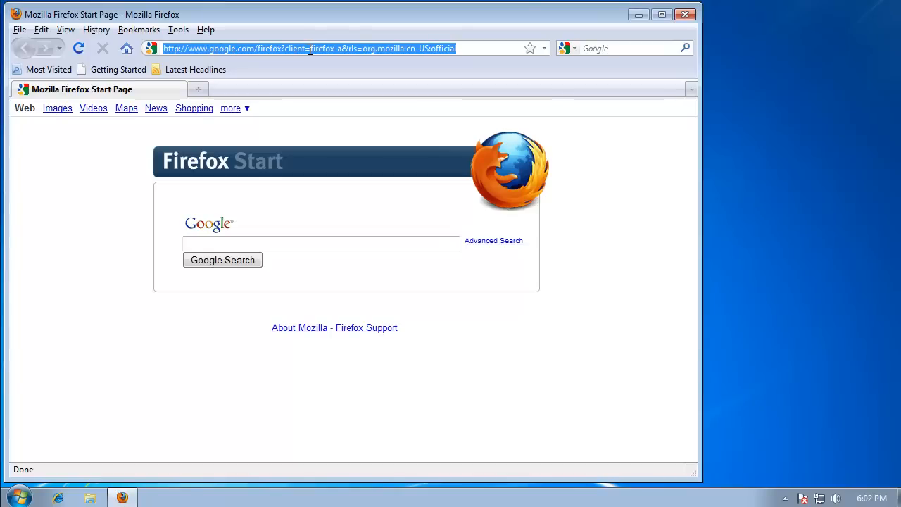
{"action": "type", "text": "virtualbox"}
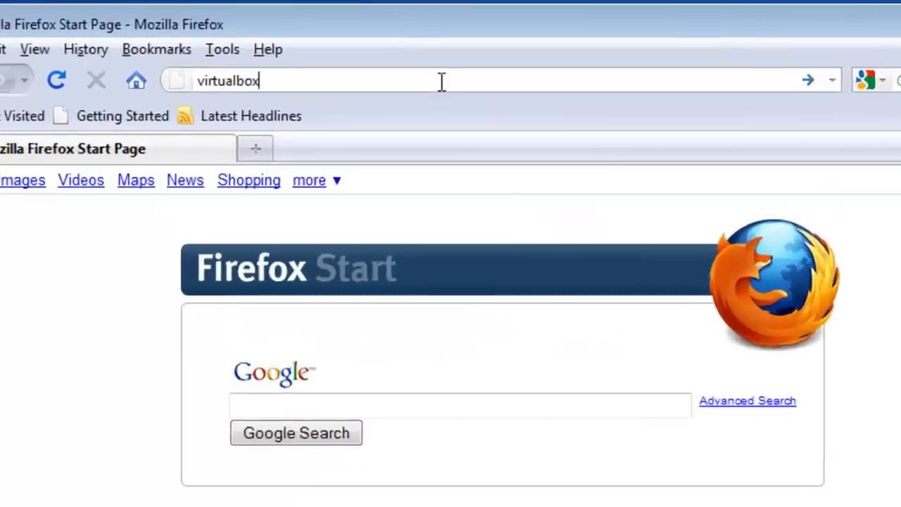
{"action": "type", "text": ".org/"}
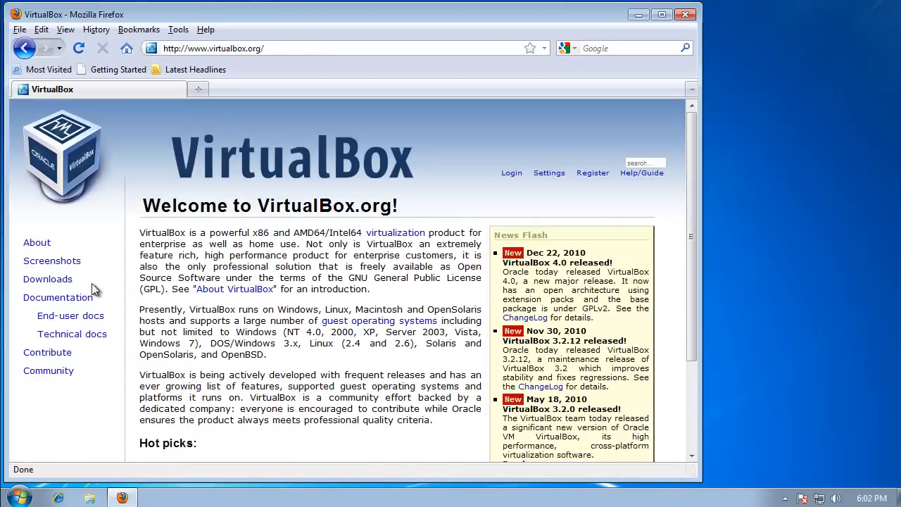
{"action": "mouse_move", "coordinate": [47, 279]}
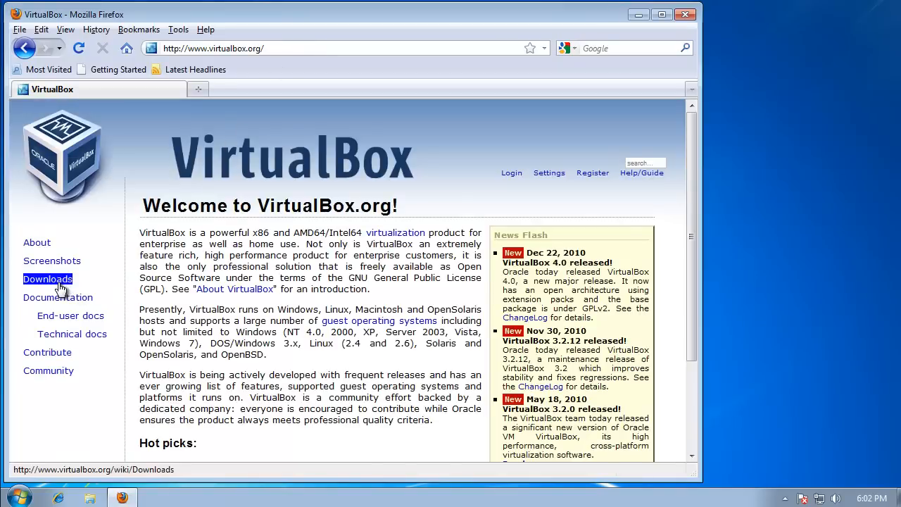
From the Downloads page, save the VirtualBox 4.0 for Windows hosts installer to disk.
{"action": "left_click", "coordinate": [48, 279]}
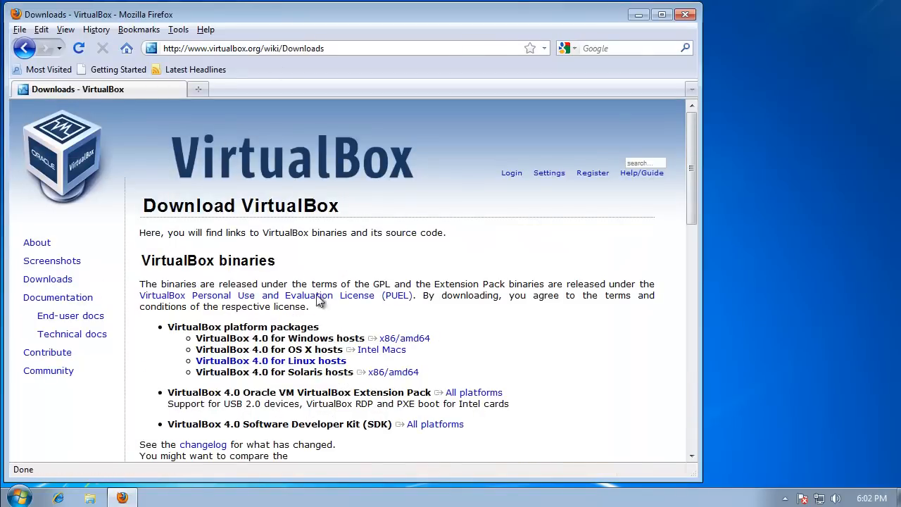
{"action": "mouse_move", "coordinate": [197, 331]}
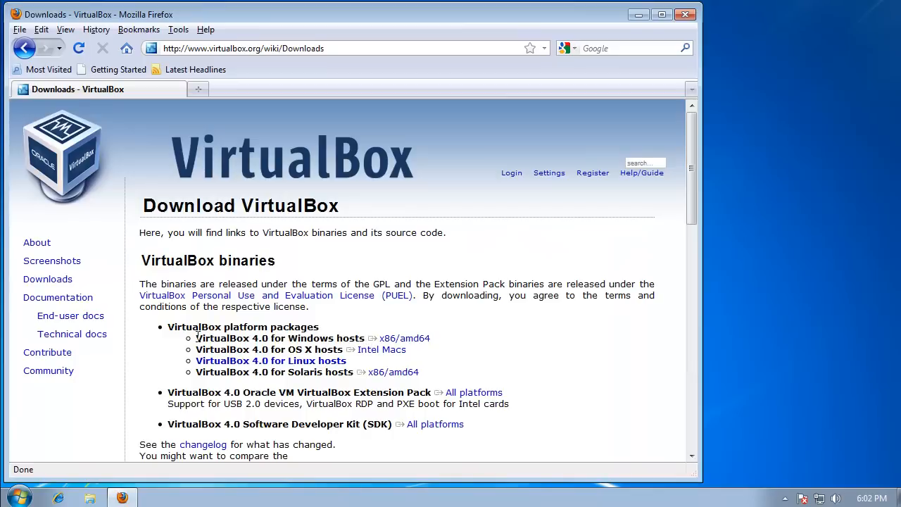
{"action": "double_click", "coordinate": [279, 338]}
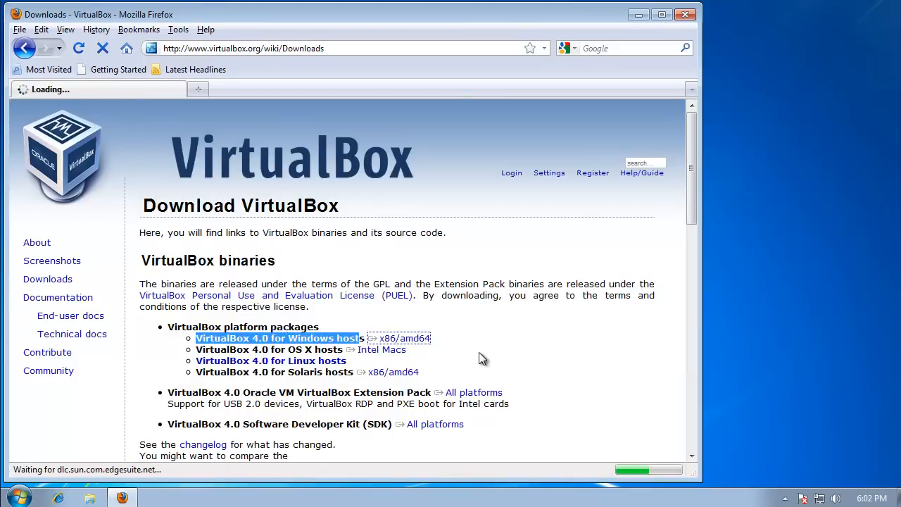
{"action": "left_click", "coordinate": [276, 337]}
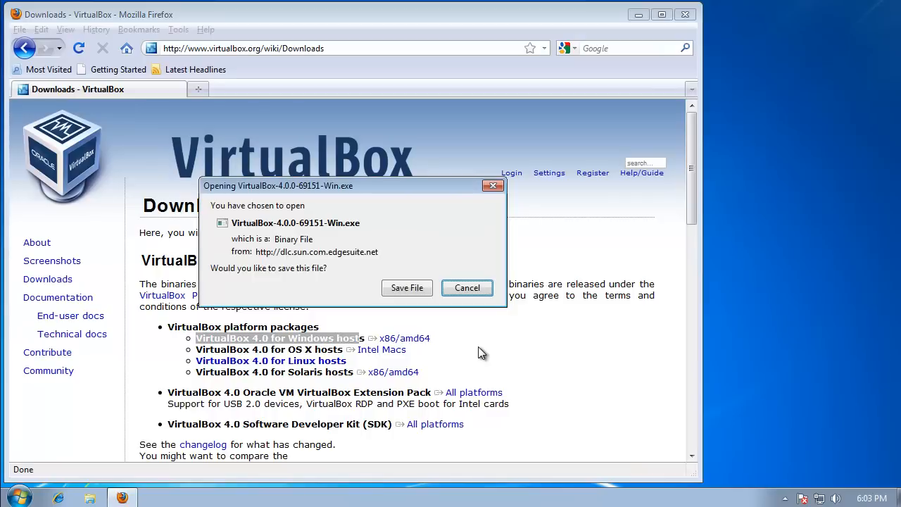
{"action": "left_click", "coordinate": [467, 288]}
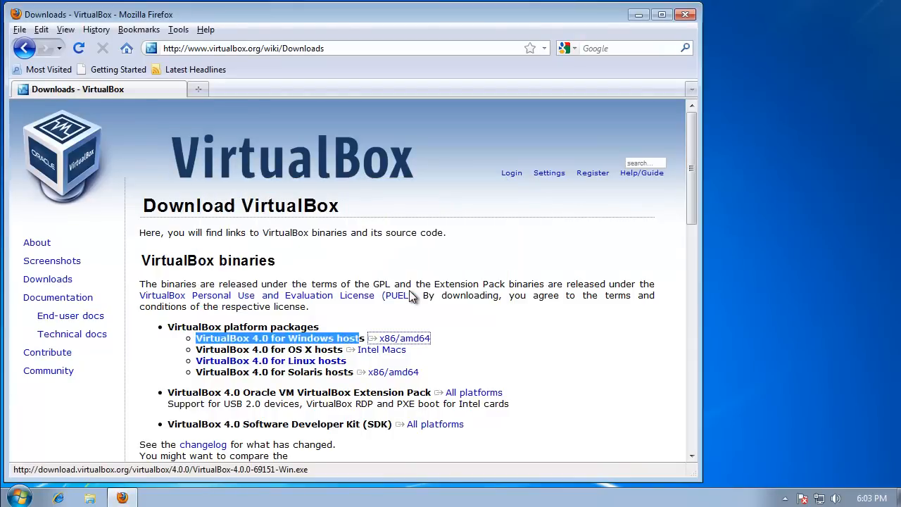
{"action": "left_click", "coordinate": [278, 338]}
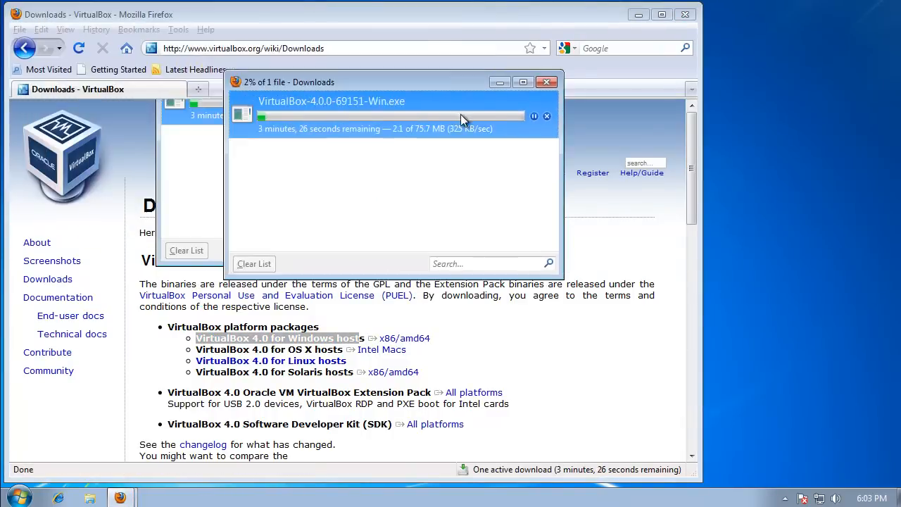
Move the Downloads window aside while the 75.7 MB installer downloads and is virus-scanned.
{"action": "left_click_drag", "start_coordinate": [394, 81], "coordinate": [479, 117]}
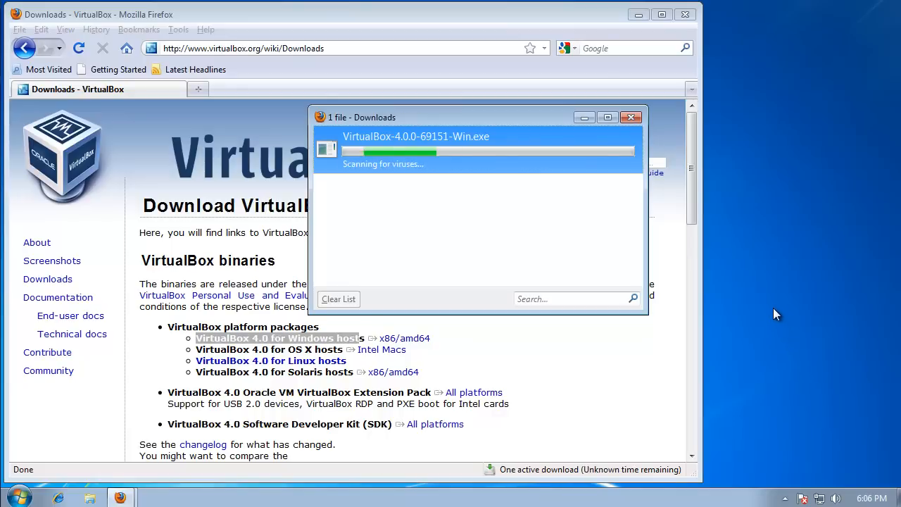
{"action": "mouse_move", "coordinate": [760, 270]}
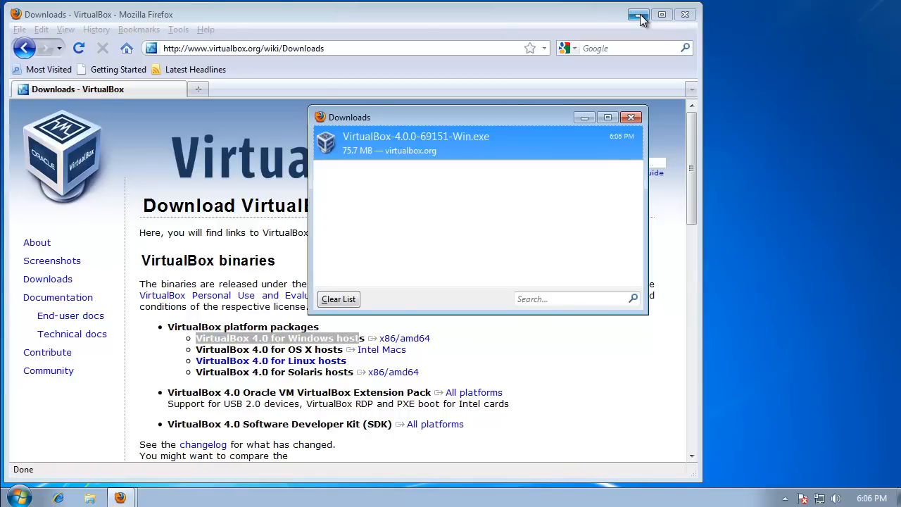
{"action": "mouse_move", "coordinate": [638, 14]}
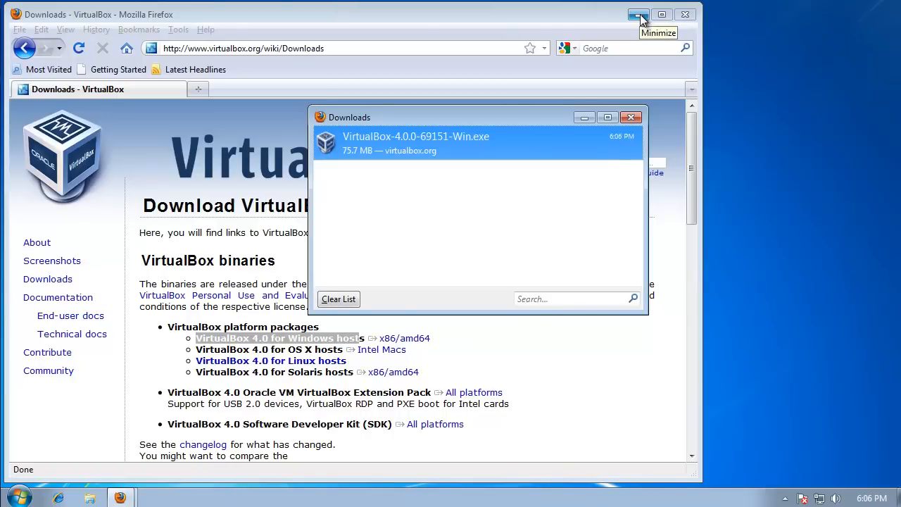
Launch VirtualBox-4.0.0-69151-Win.exe from the Downloads list, then hide the list.
{"action": "left_click", "coordinate": [638, 14]}
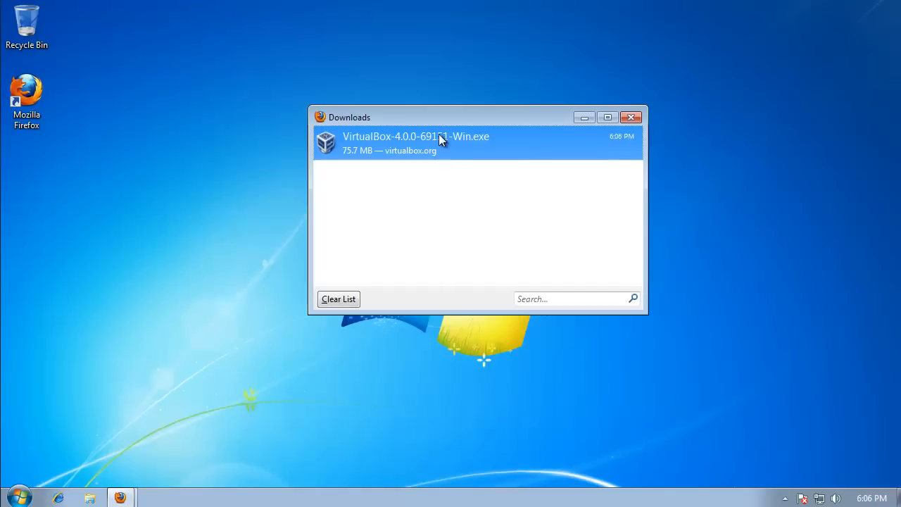
{"action": "mouse_move", "coordinate": [447, 141]}
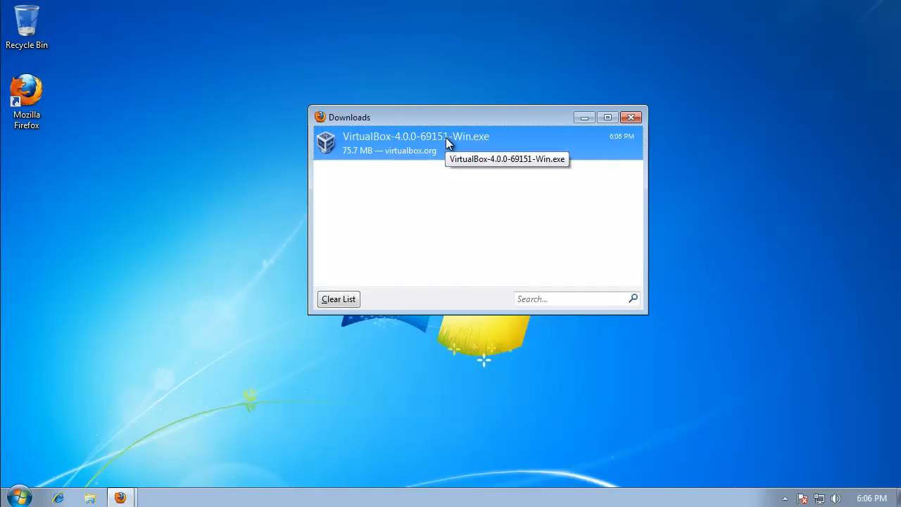
{"action": "mouse_move", "coordinate": [403, 148]}
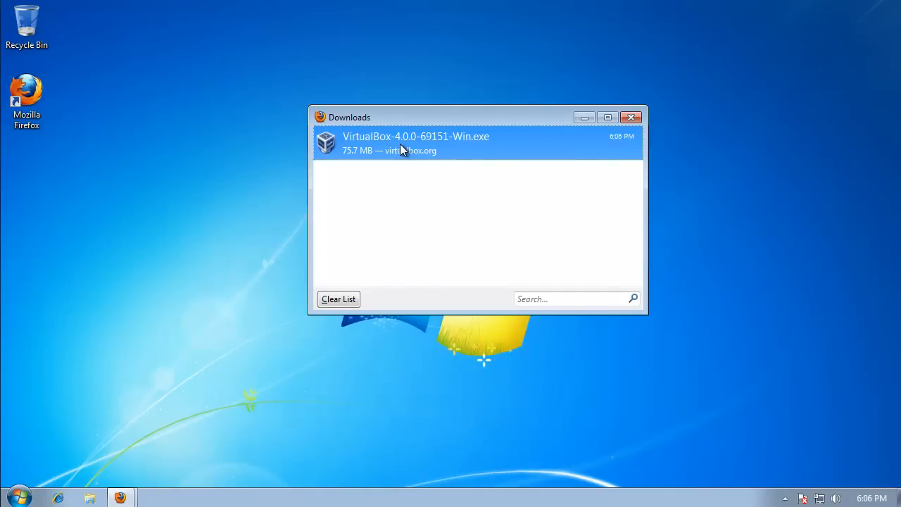
{"action": "double_click", "coordinate": [415, 137]}
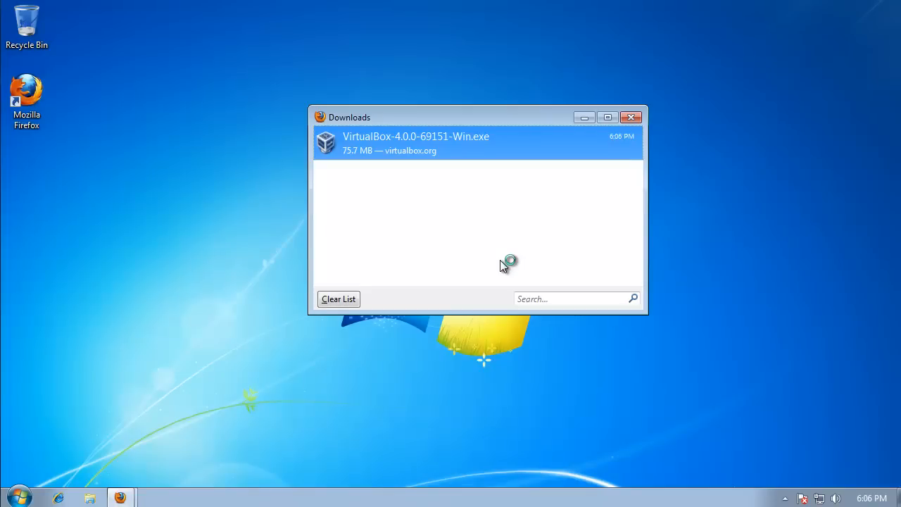
{"action": "mouse_move", "coordinate": [577, 194]}
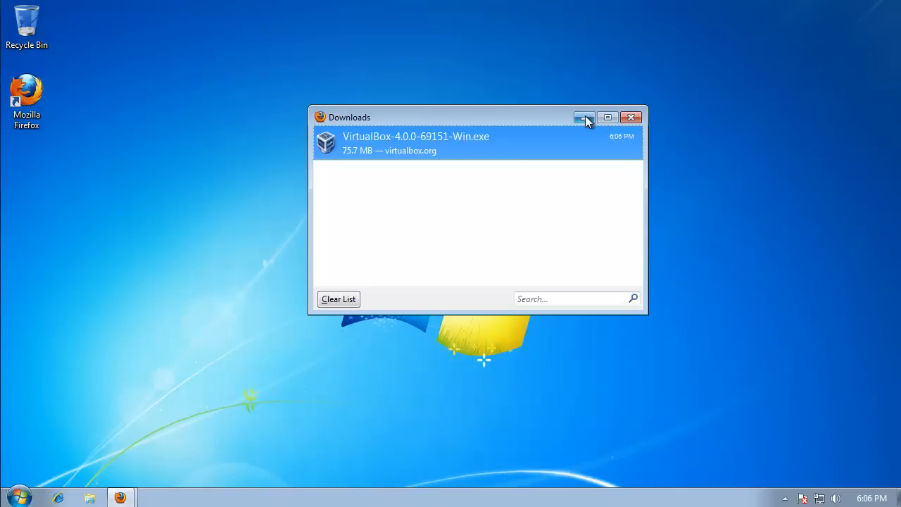
{"action": "mouse_move", "coordinate": [584, 117]}
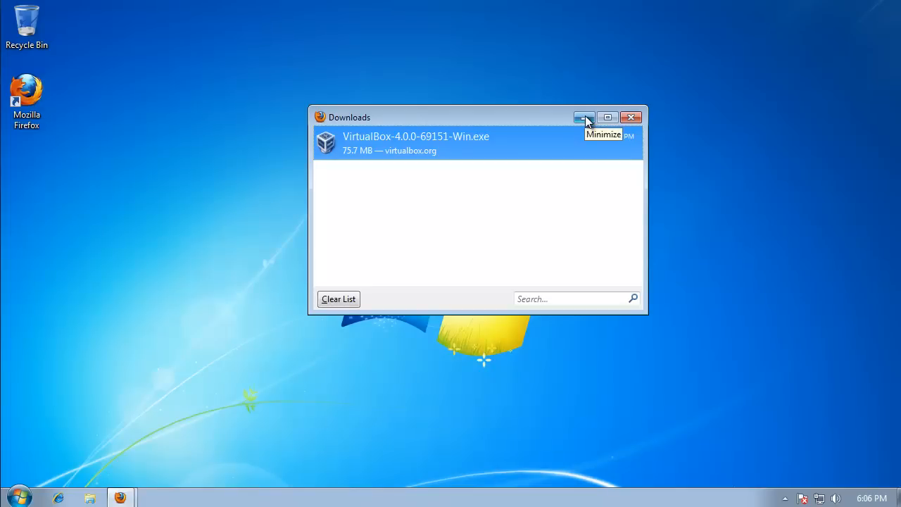
{"action": "left_click", "coordinate": [584, 117]}
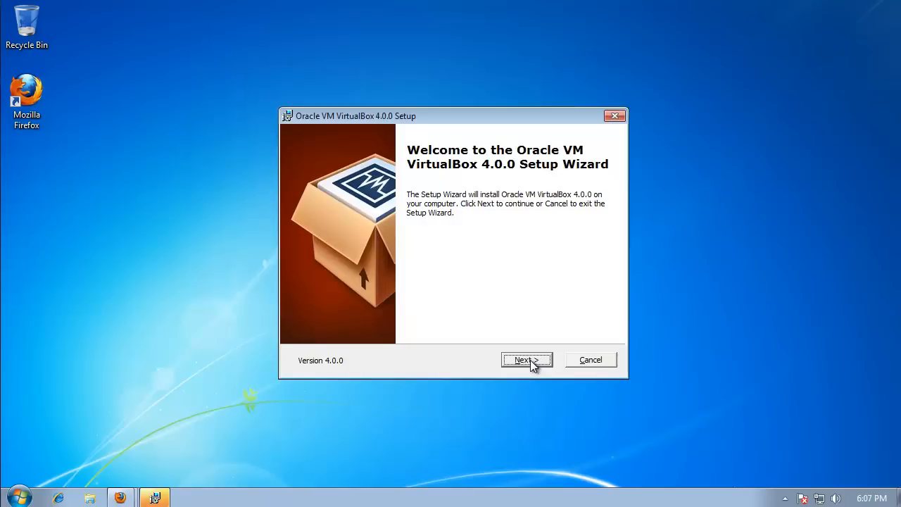
Advance past the welcome and Custom Setup pages and accept the network interfaces warning.
{"action": "left_click", "coordinate": [526, 360]}
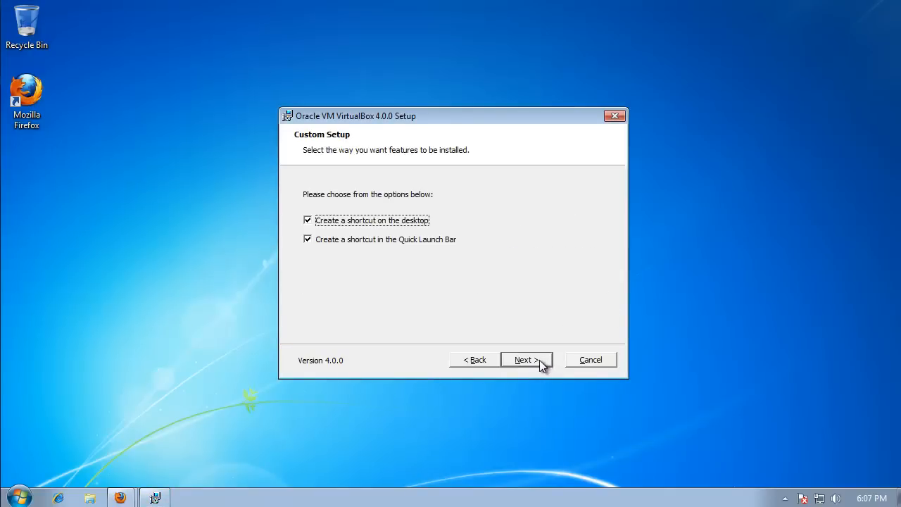
{"action": "left_click", "coordinate": [526, 359]}
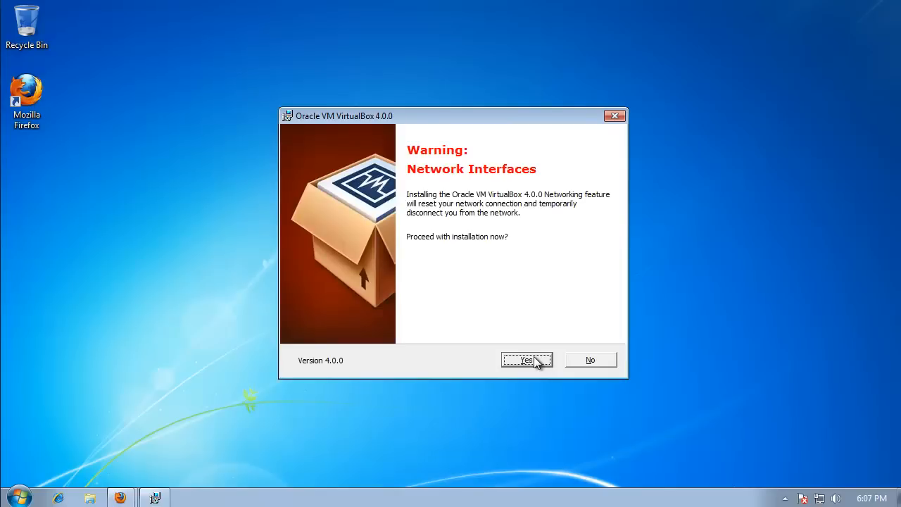
{"action": "mouse_move", "coordinate": [555, 109]}
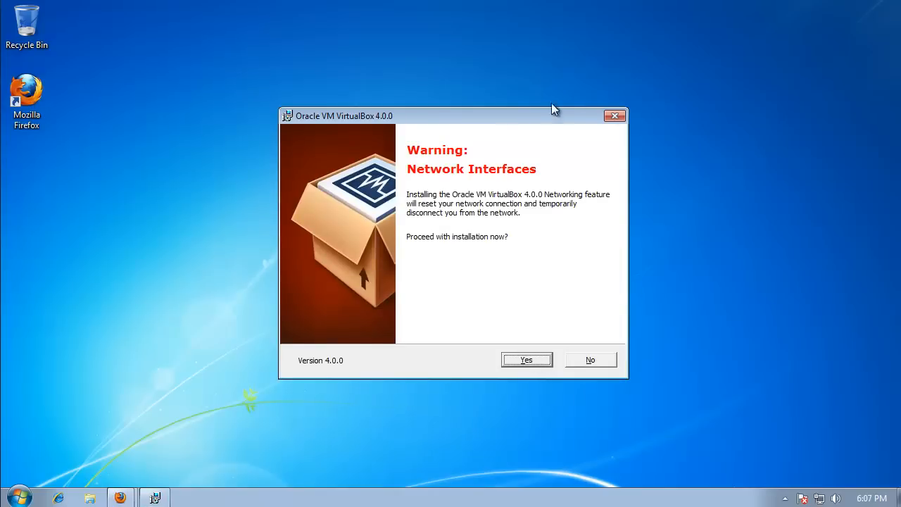
{"action": "mouse_move", "coordinate": [549, 283]}
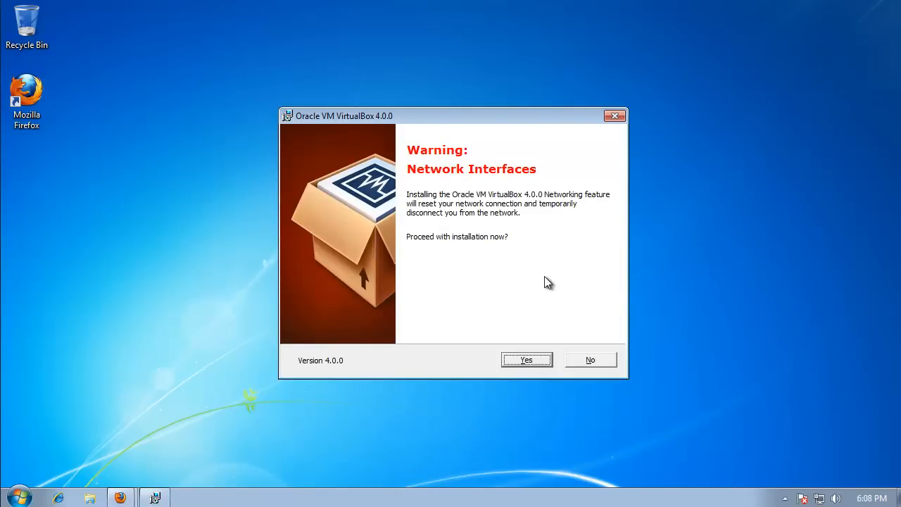
{"action": "mouse_move", "coordinate": [539, 351]}
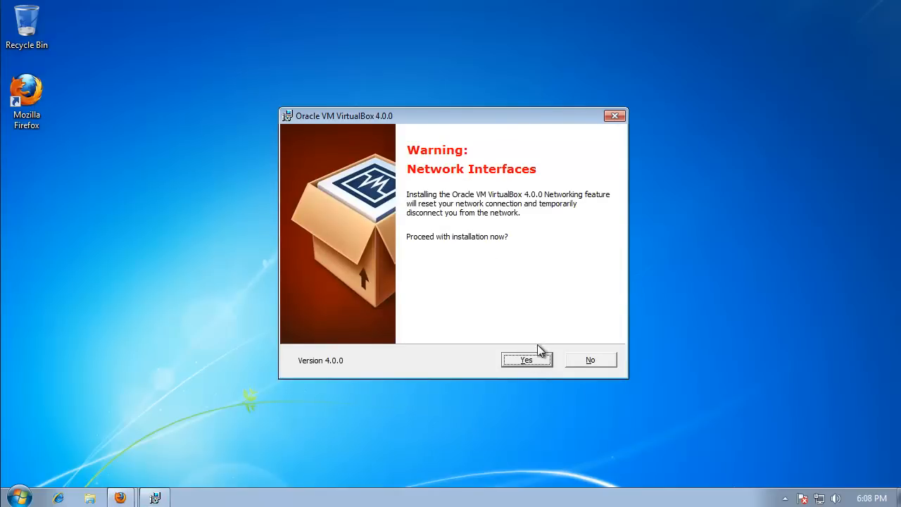
{"action": "left_click", "coordinate": [525, 359]}
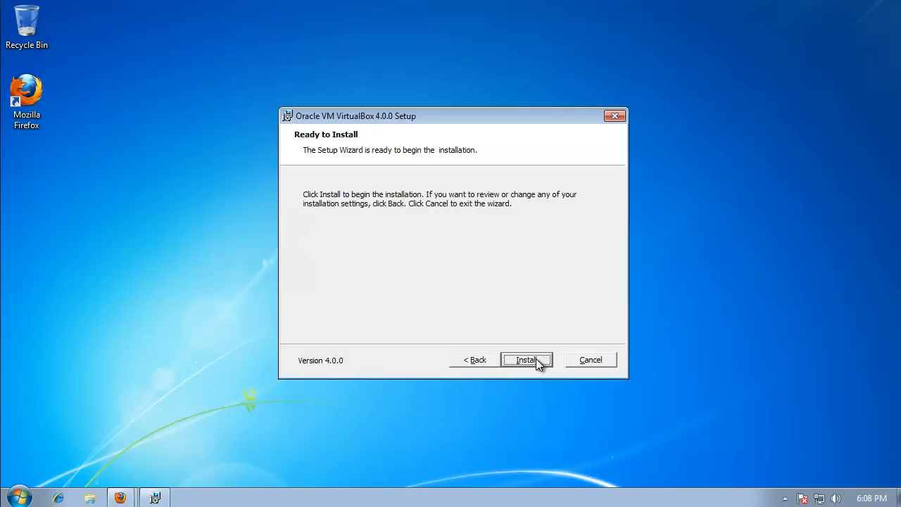
Begin the VirtualBox installation and approve the User Account Control prompt.
{"action": "left_click", "coordinate": [525, 359]}
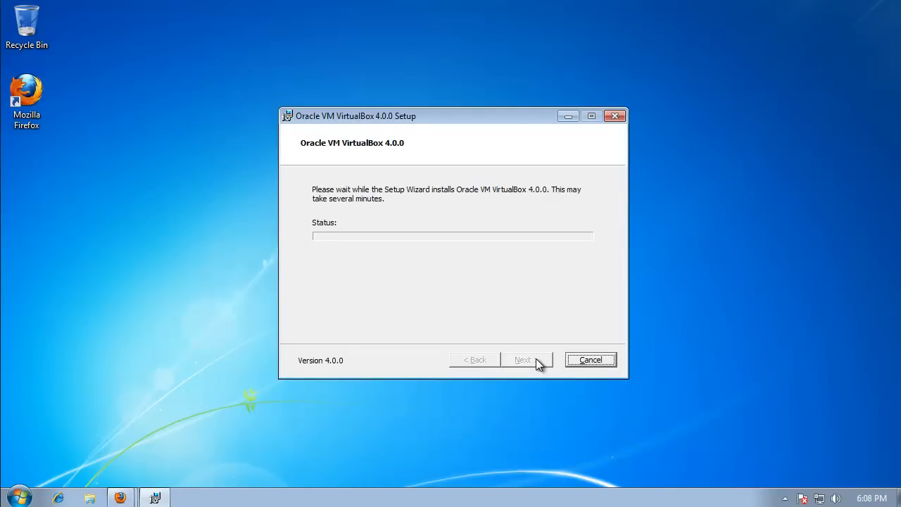
{"action": "mouse_move", "coordinate": [538, 366]}
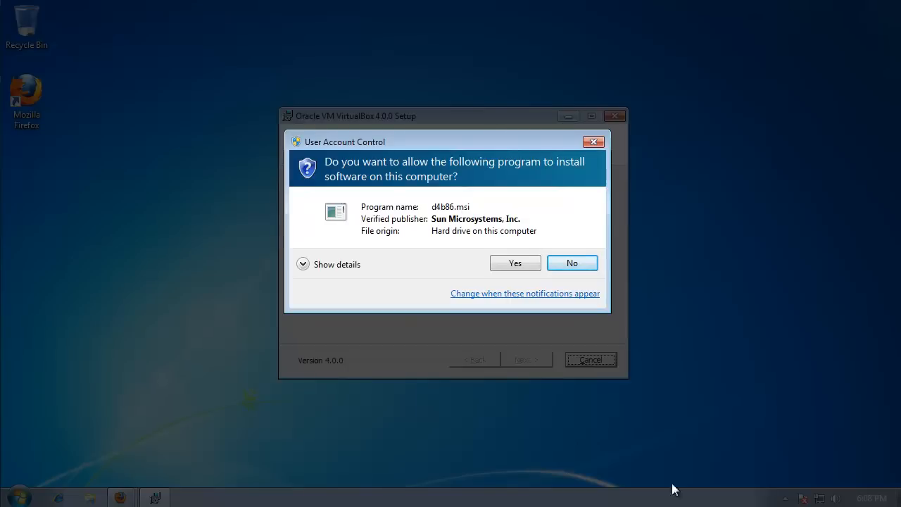
{"action": "left_click", "coordinate": [515, 262]}
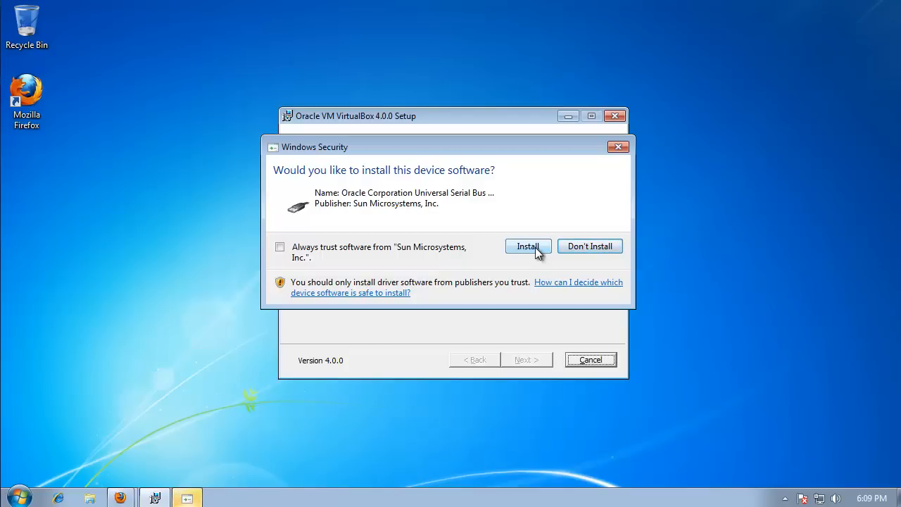
{"action": "mouse_move", "coordinate": [529, 242]}
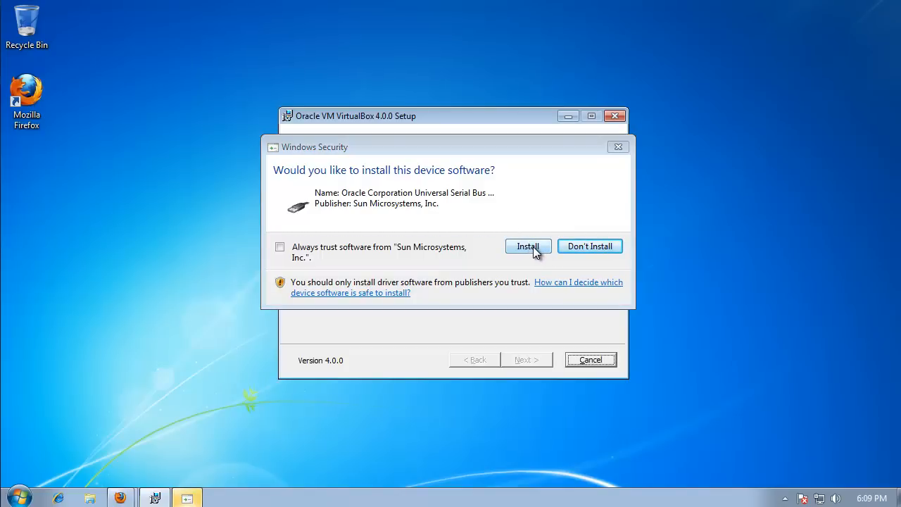
Install the USB and Network Service drivers, always trusting Sun Microsystems as publisher.
{"action": "left_click", "coordinate": [527, 246]}
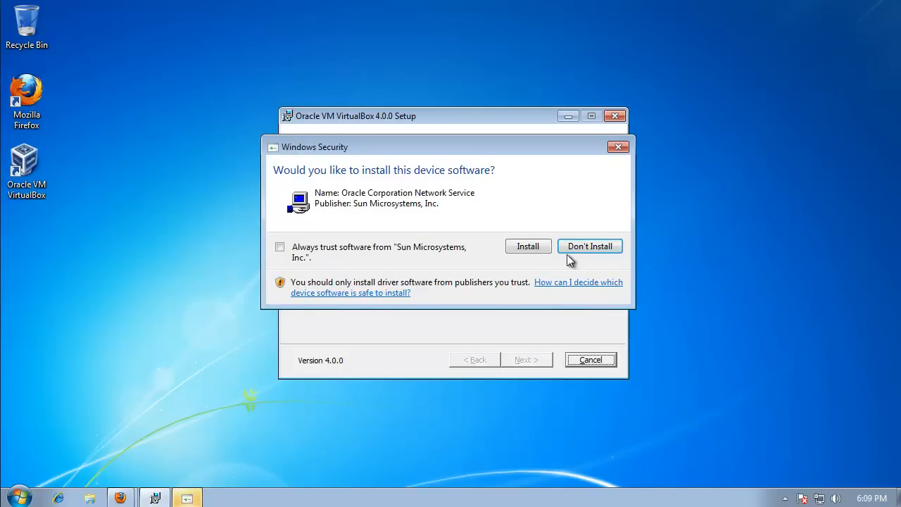
{"action": "mouse_move", "coordinate": [529, 246]}
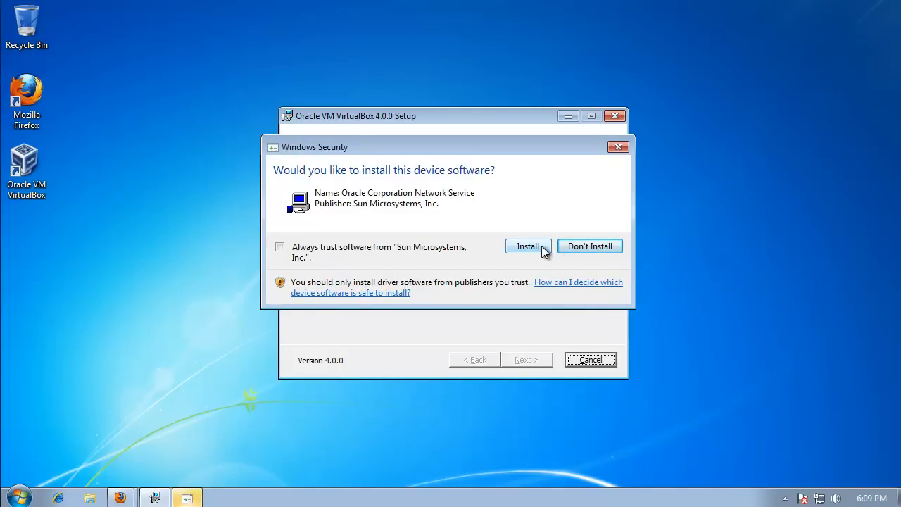
{"action": "left_click", "coordinate": [280, 247]}
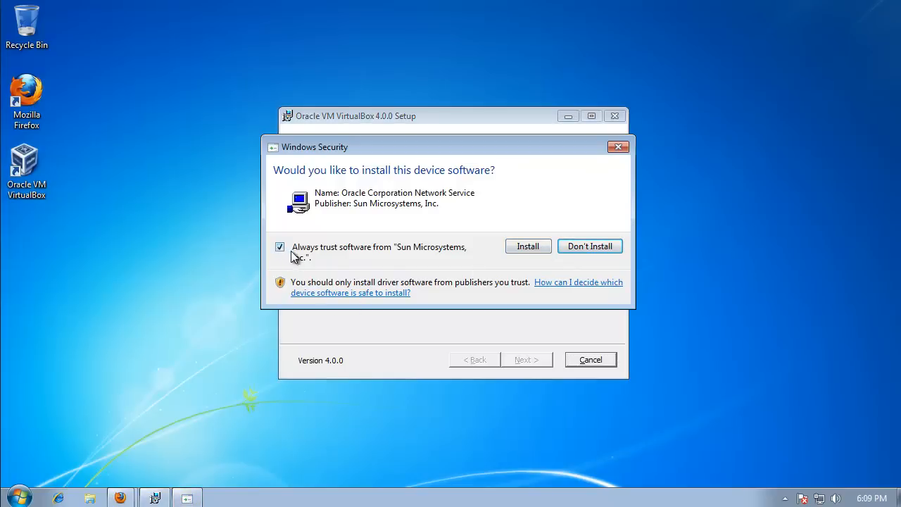
{"action": "left_click", "coordinate": [527, 246]}
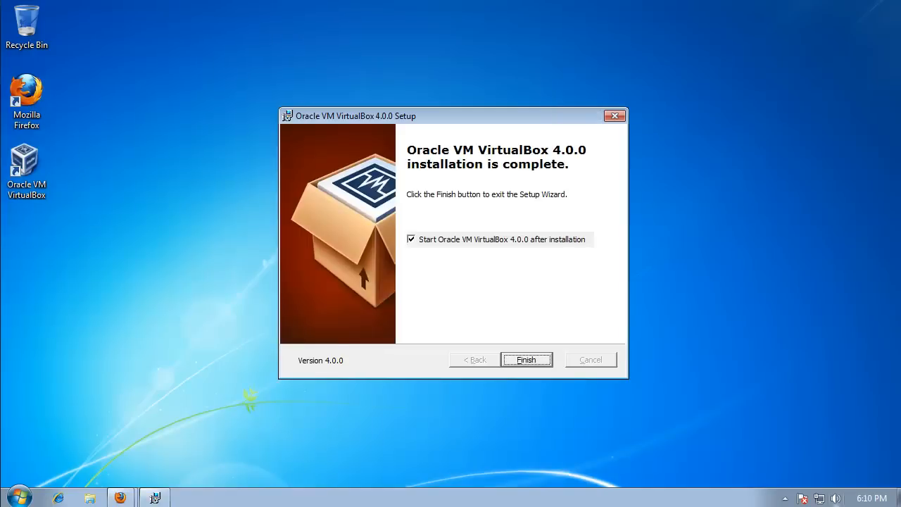
{"action": "mouse_move", "coordinate": [618, 477]}
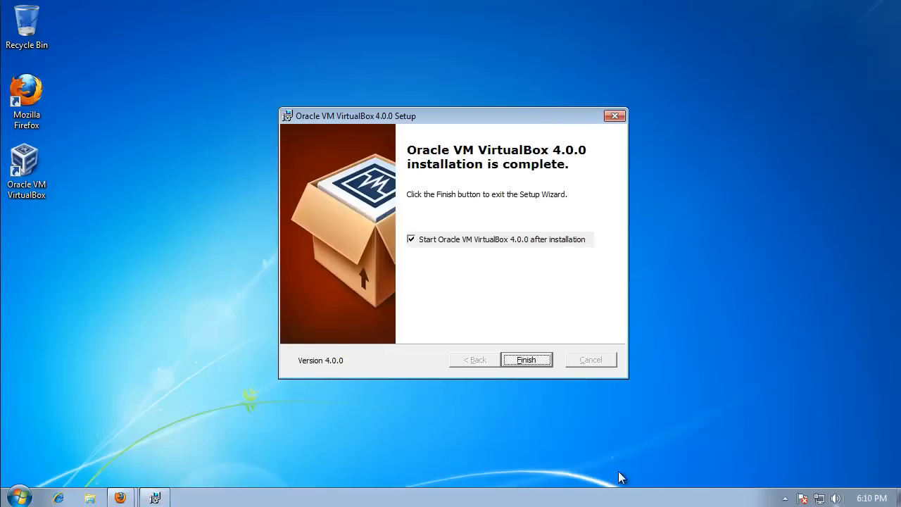
Finish setup with VirtualBox 4.0.0 launching and dismiss the 3D acceleration warning.
{"action": "left_click", "coordinate": [525, 359]}
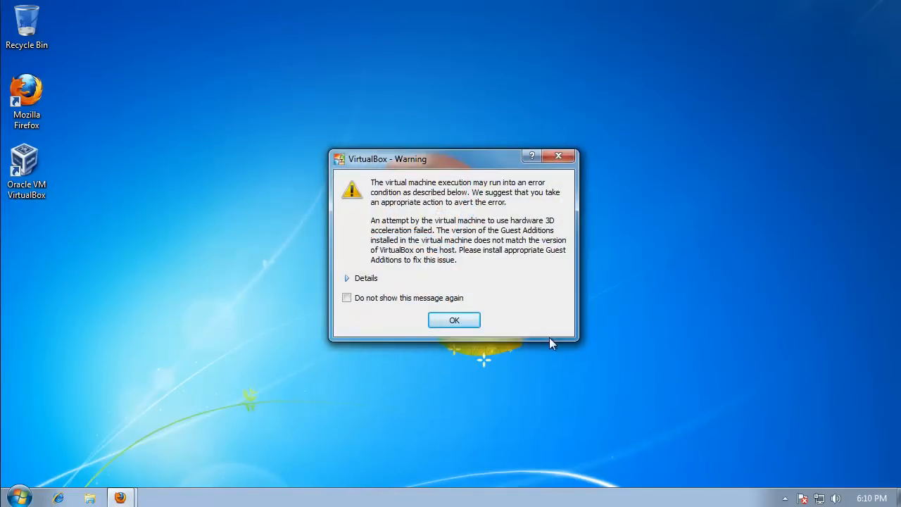
{"action": "left_click", "coordinate": [453, 319]}
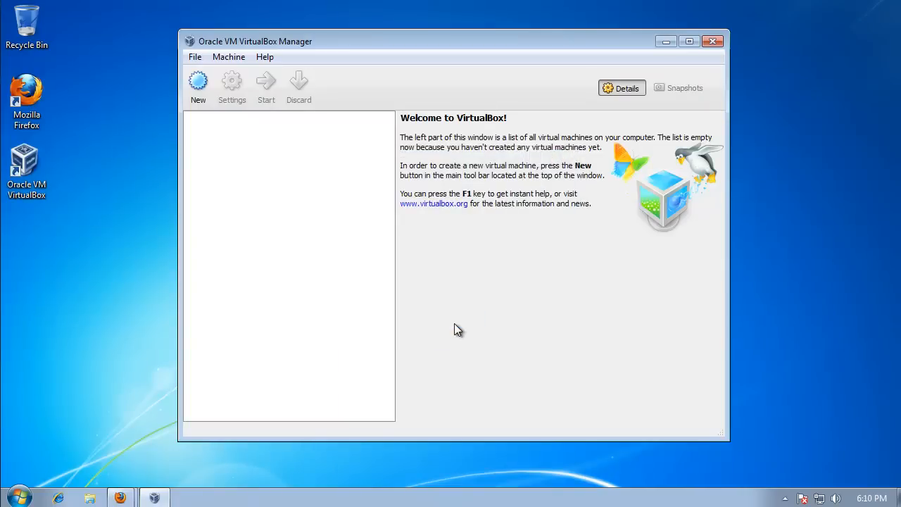
{"action": "mouse_move", "coordinate": [459, 322]}
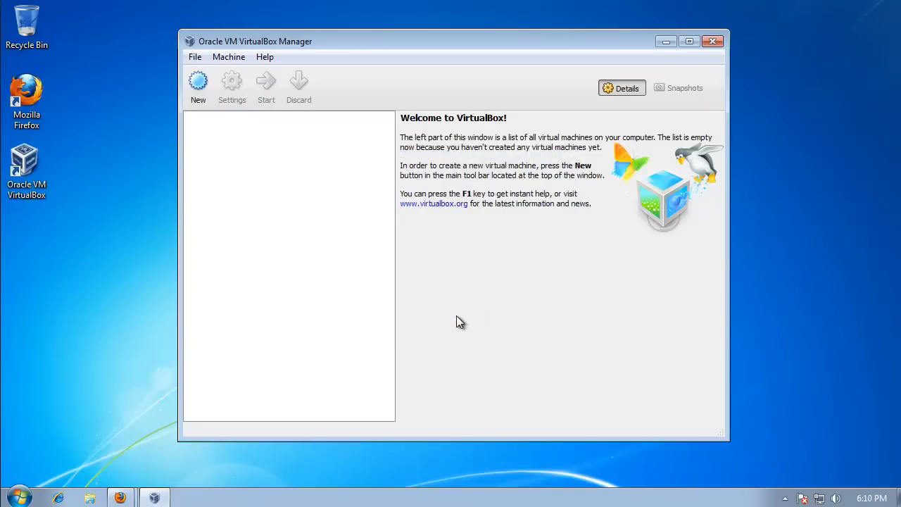
{"action": "mouse_move", "coordinate": [537, 263]}
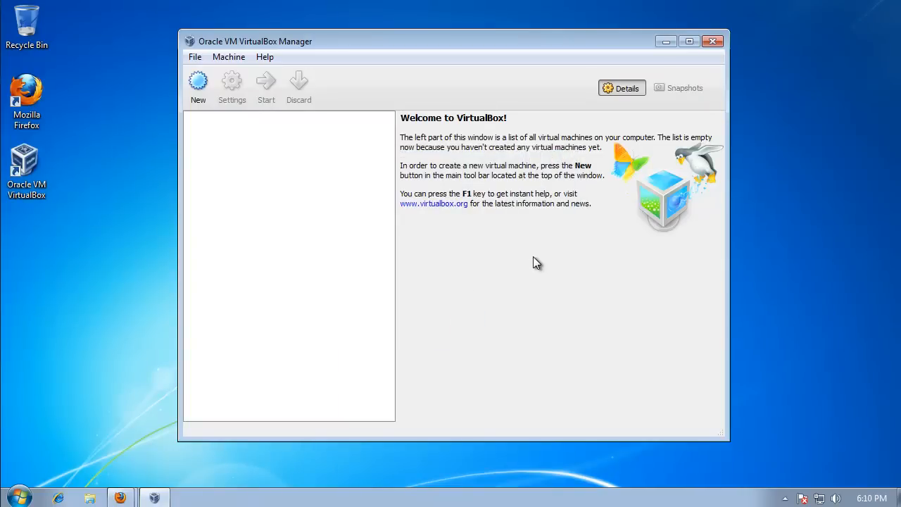